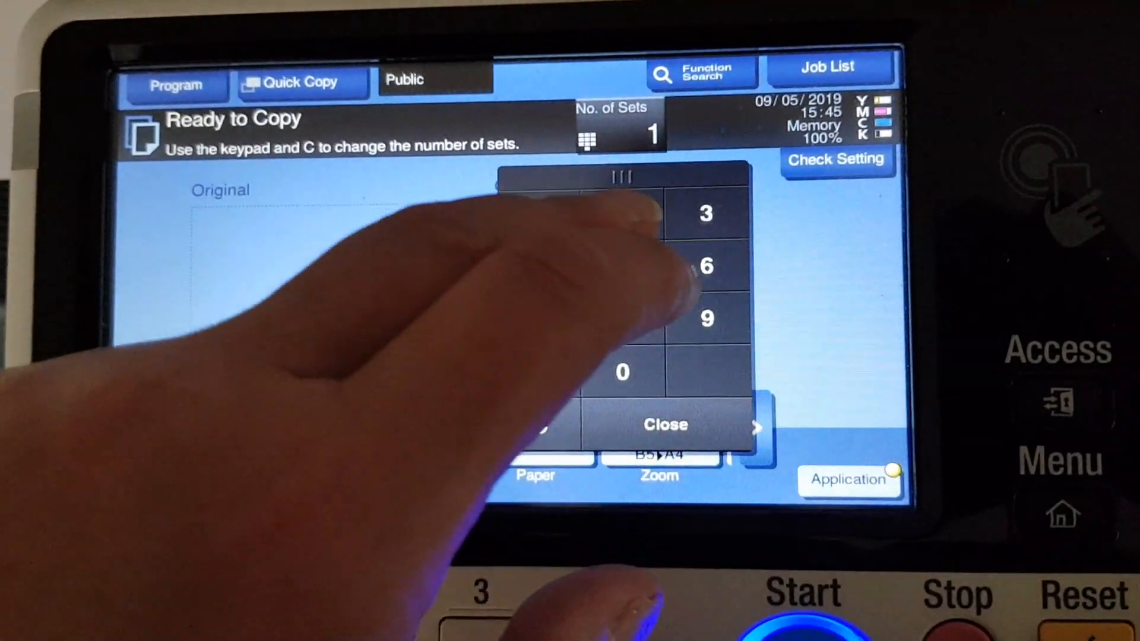
Leave the set-count keypad and reach the Original Settings screen via Application.
click(664, 425)
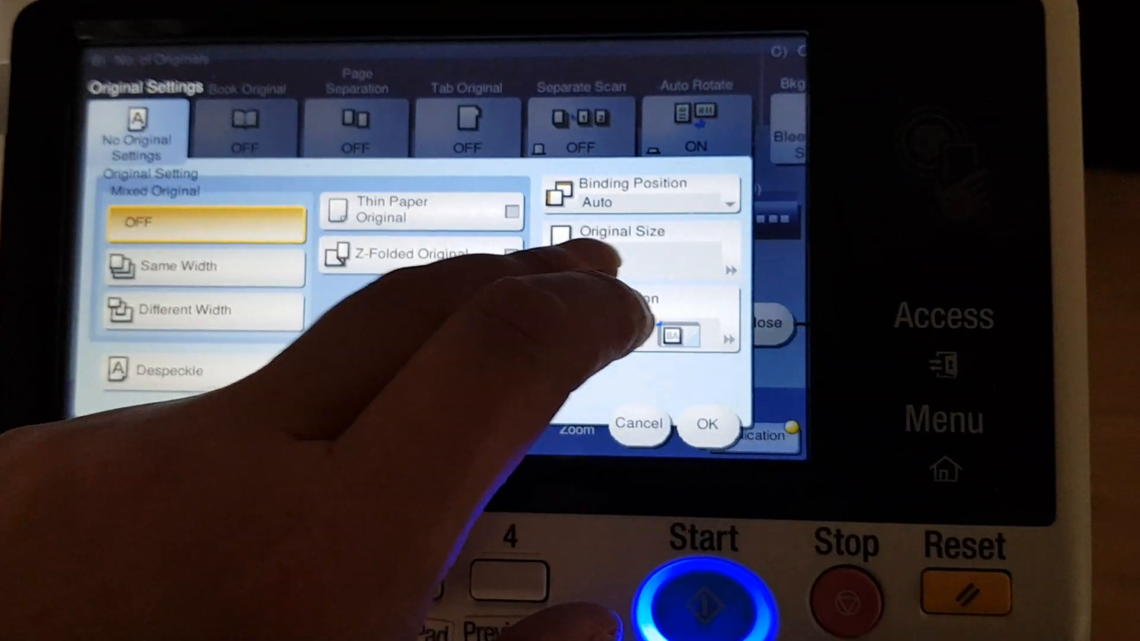
In Layout, switch Mirror Image to ON for the A4 original.
click(622, 232)
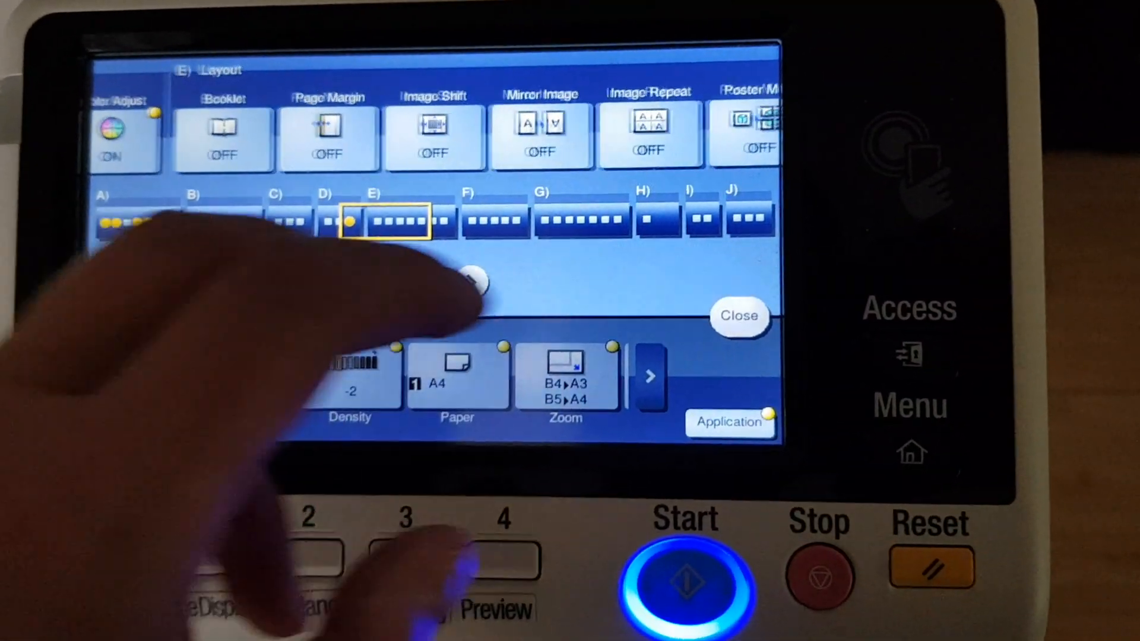
click(539, 138)
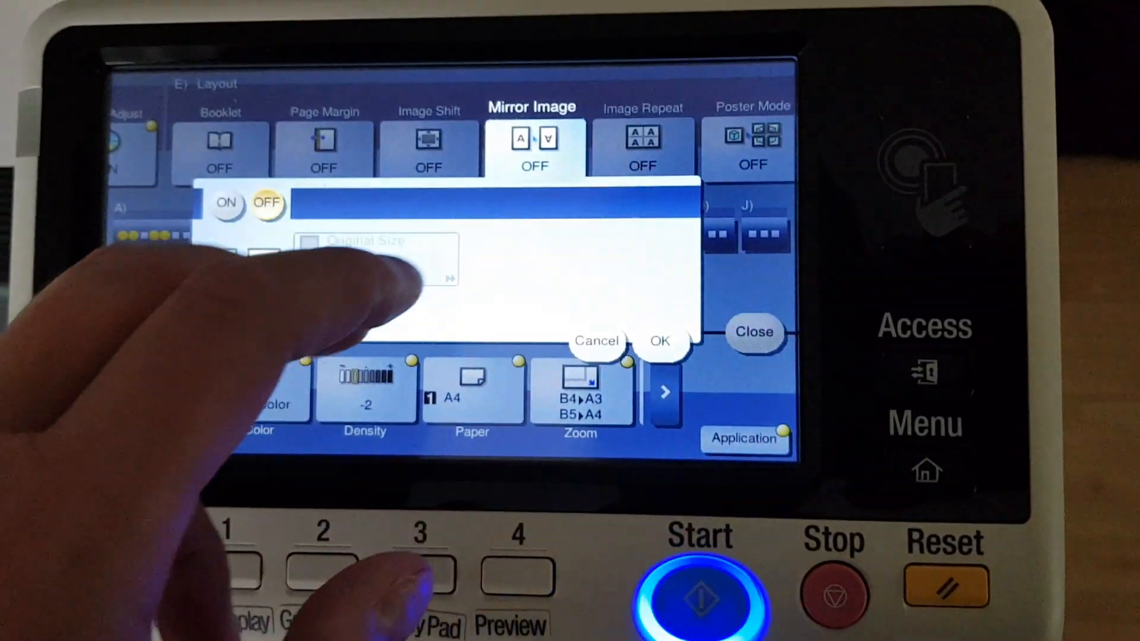
click(225, 203)
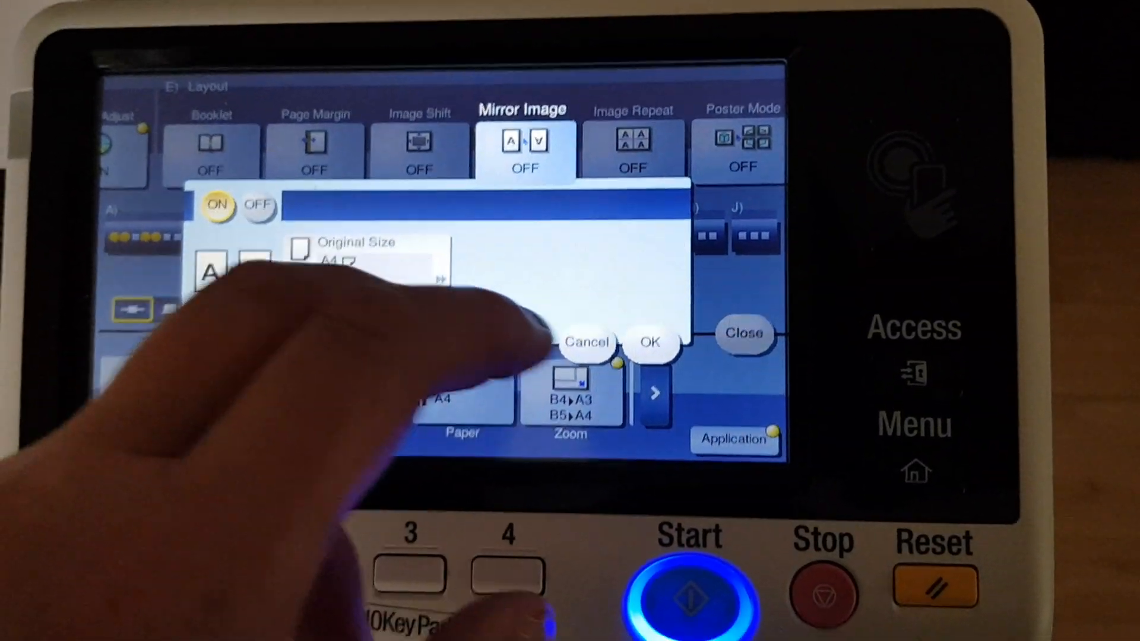